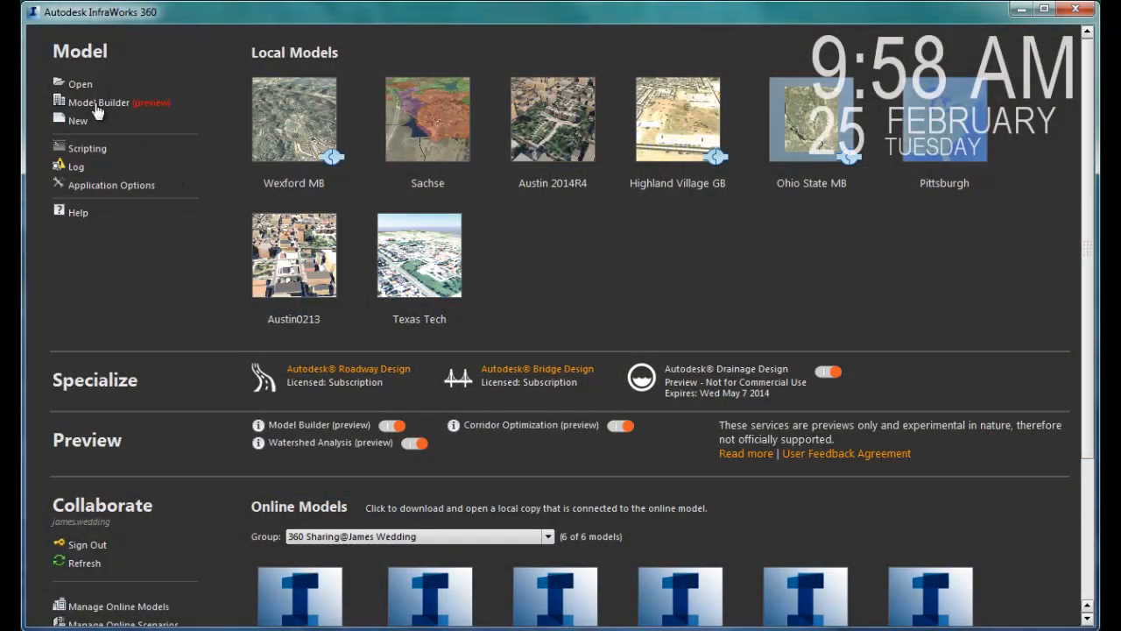
# Build a new Austin-MB model from a rectangular area of interest over downtown Austin, Texas
pyautogui.click(98, 102)
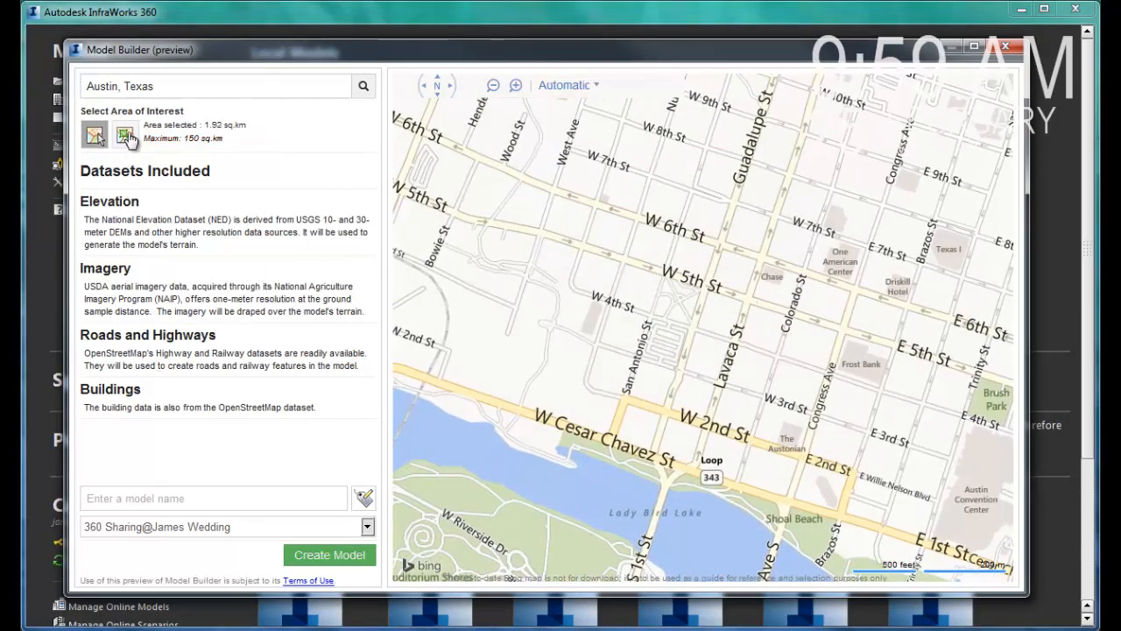
pyautogui.click(126, 135)
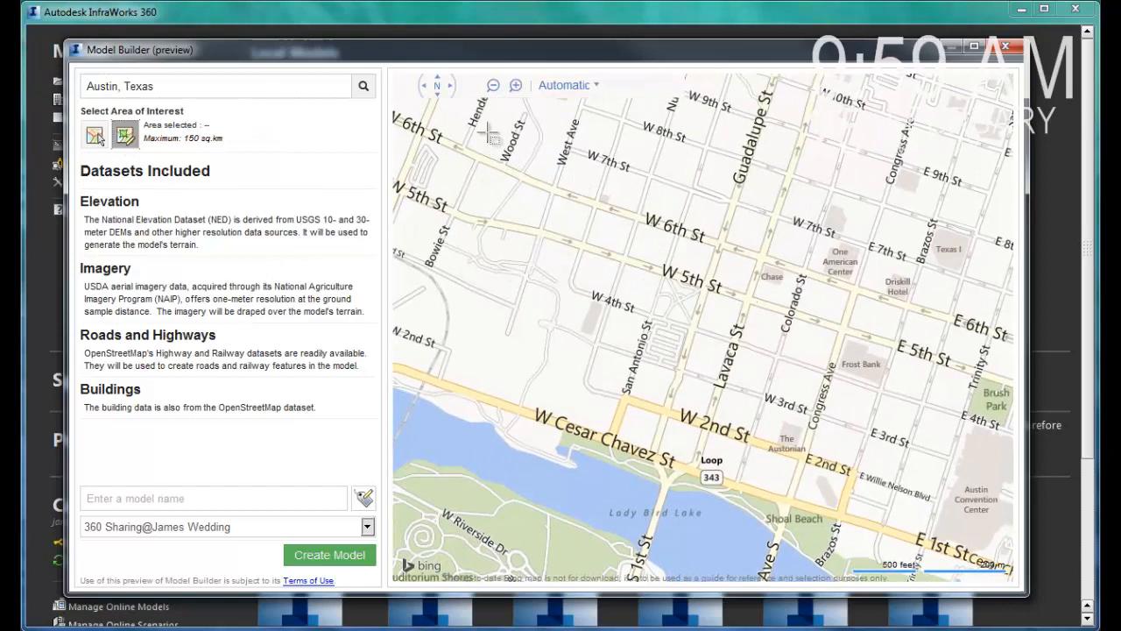
pyautogui.moveTo(487, 126); pyautogui.dragTo(920, 534)
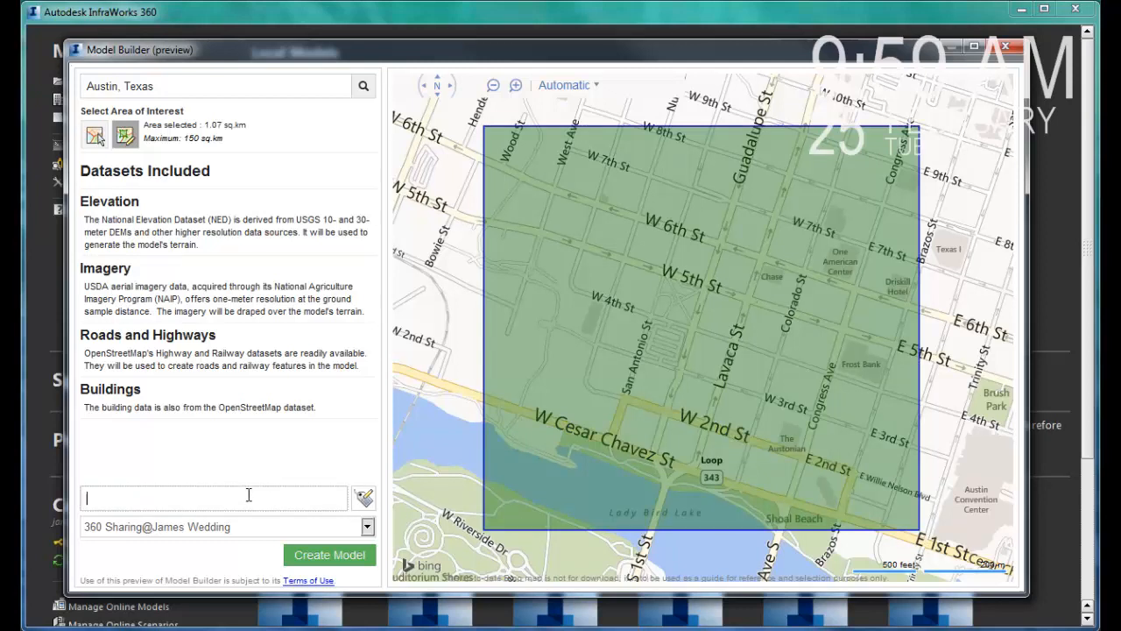
pyautogui.write('Austin,')
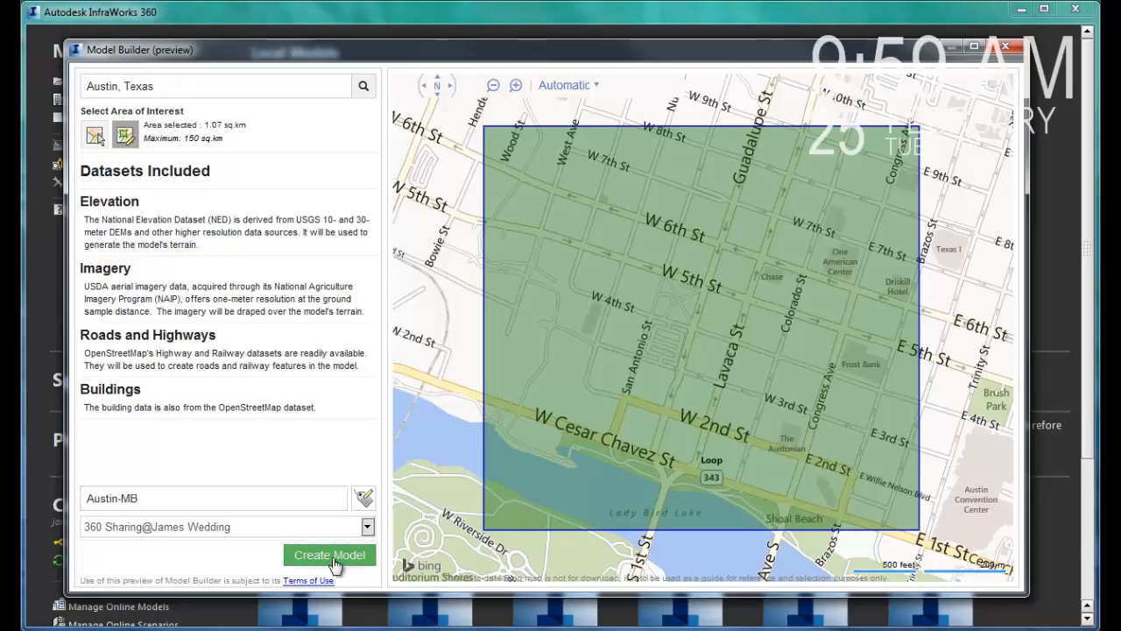
pyautogui.click(330, 554)
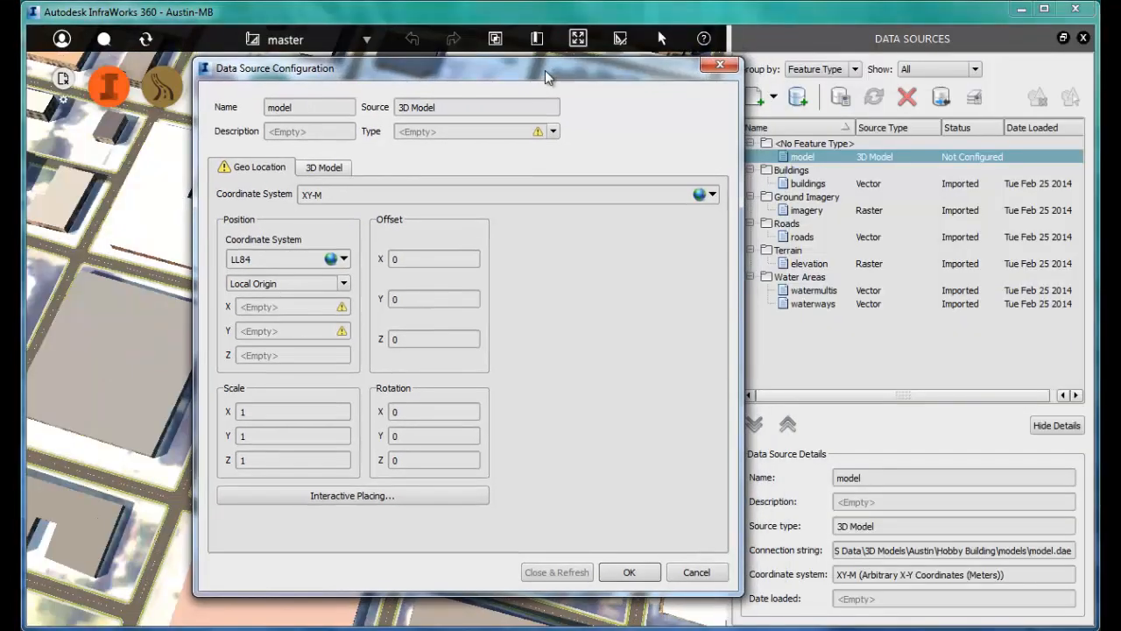
# Classify the imported 3D office model as Buildings and Close & Refresh to show it in the scene
pyautogui.click(554, 131)
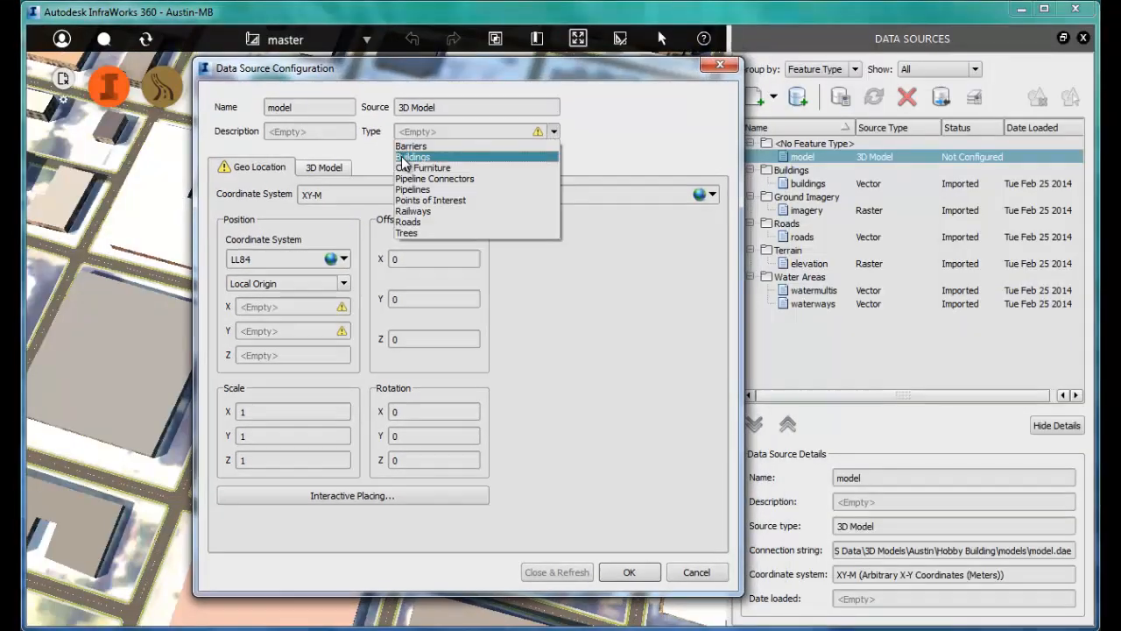
pyautogui.click(413, 158)
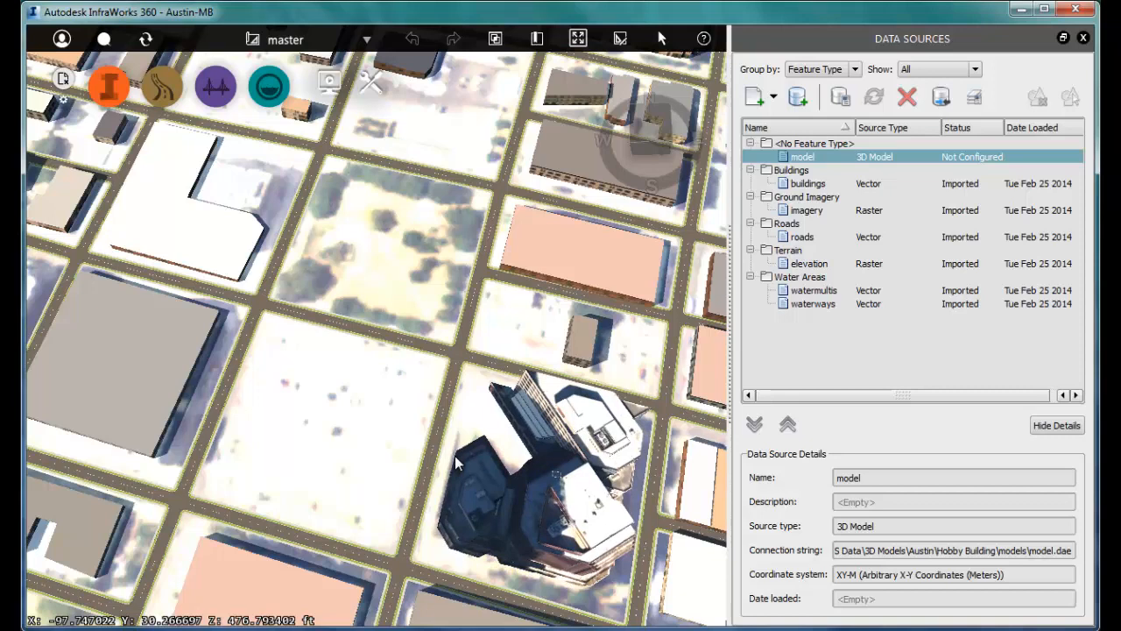
pyautogui.doubleClick(802, 156)
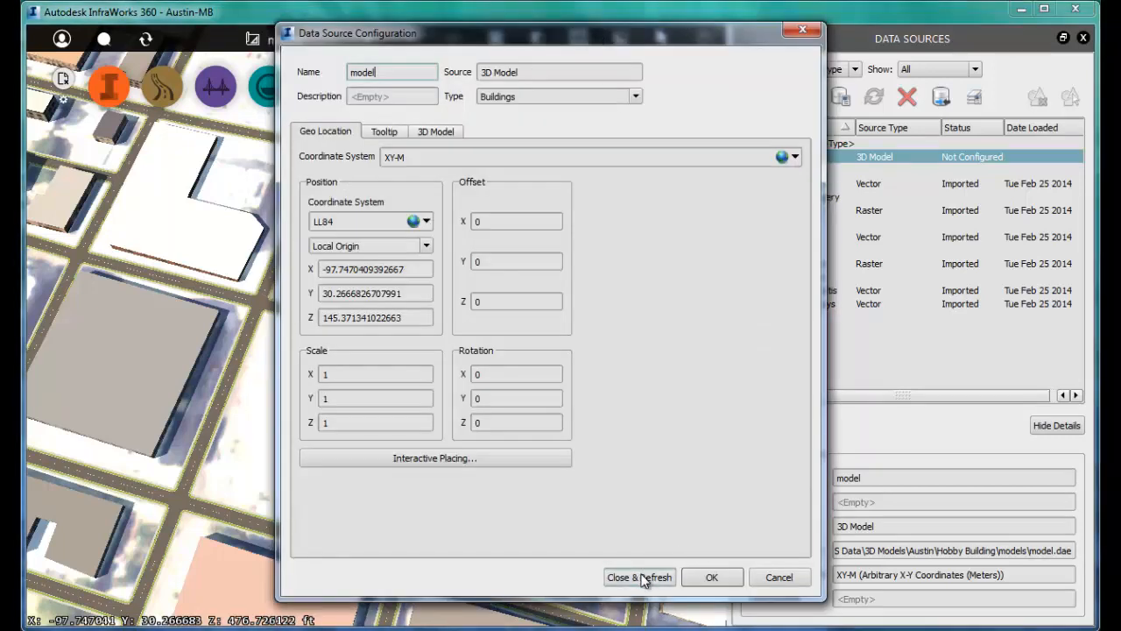
pyautogui.click(638, 577)
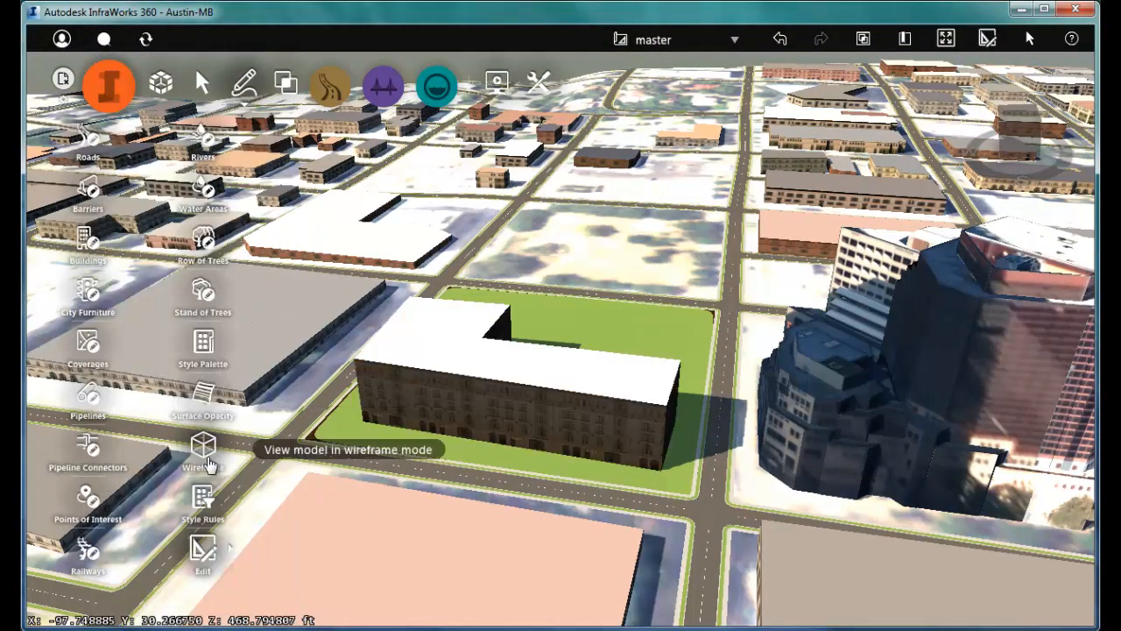
# Apply a Facade Metal & Glass style to the L-shaped office building
pyautogui.click(204, 342)
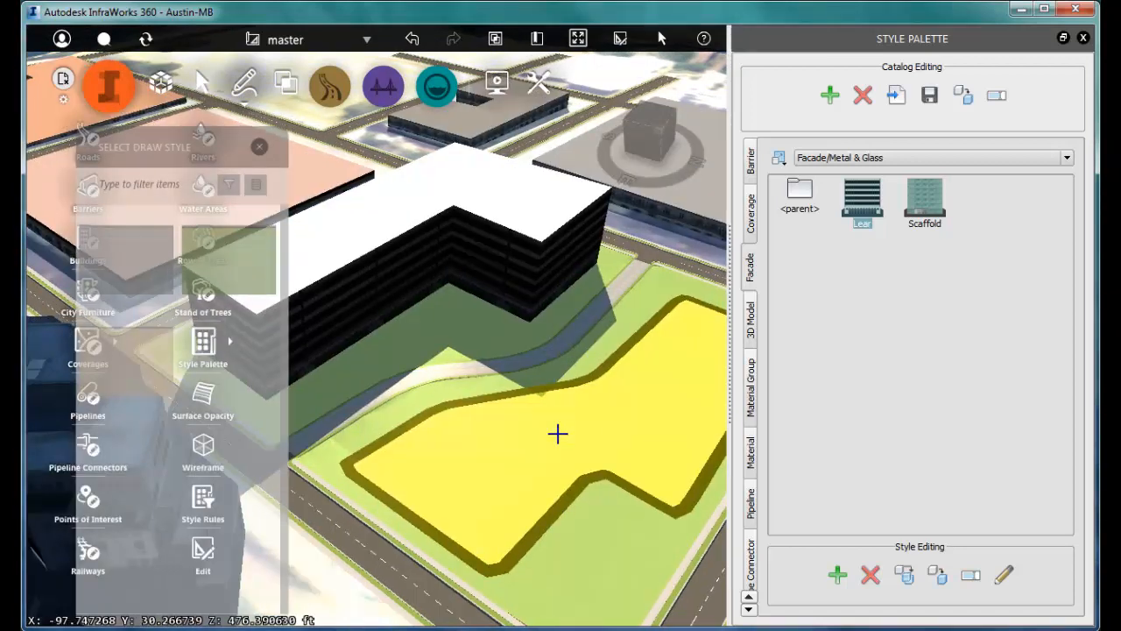
# Choose the grass coverage style from the Coverage styles for the site ground
pyautogui.click(750, 210)
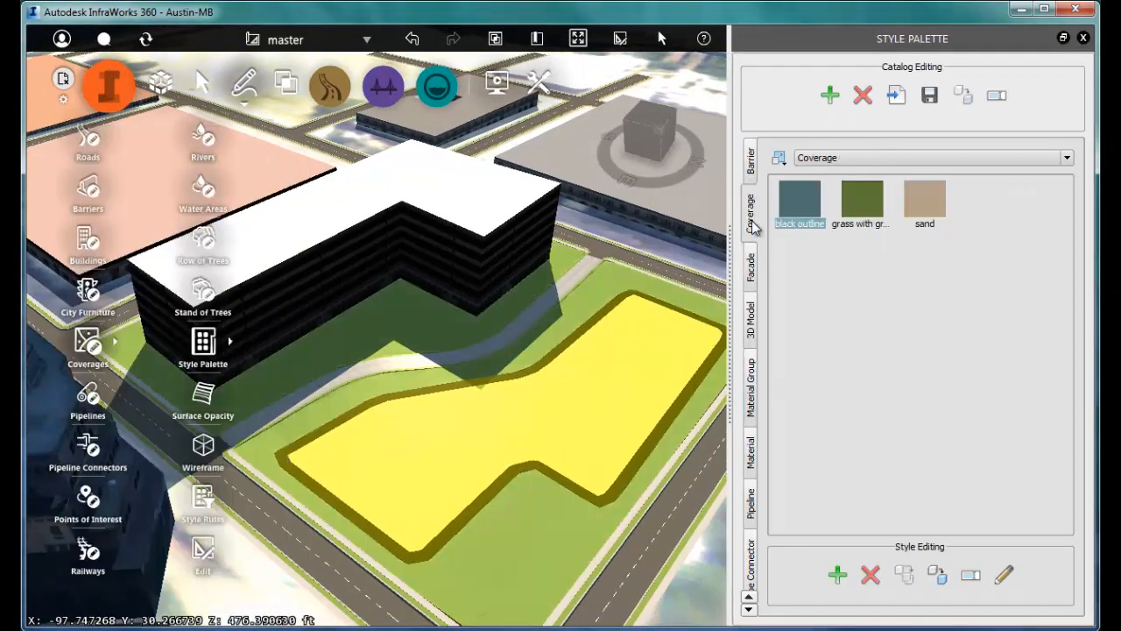
pyautogui.click(750, 452)
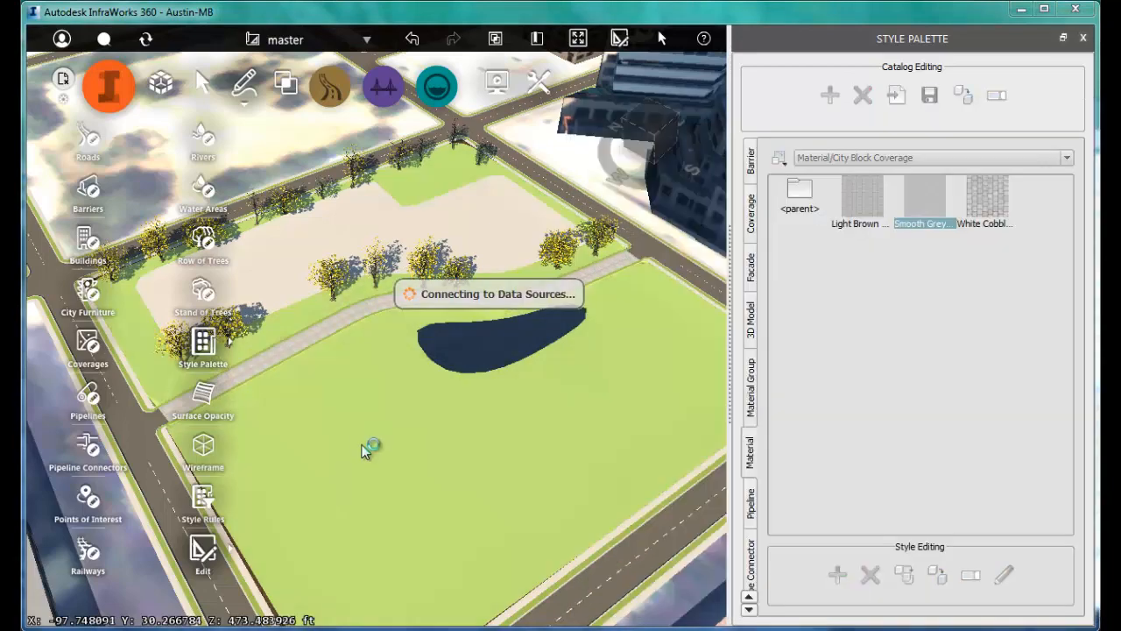
# Configure Office_Option_2 as Buildings, refresh, and rotate the orange building to align with the streets
pyautogui.click(837, 34)
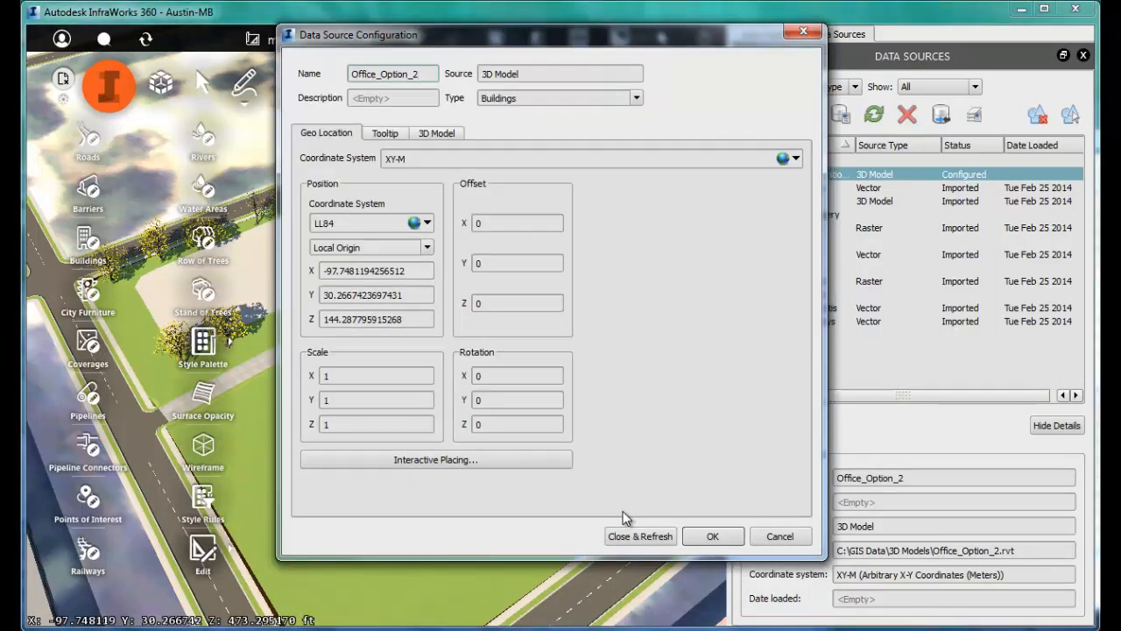
pyautogui.click(639, 536)
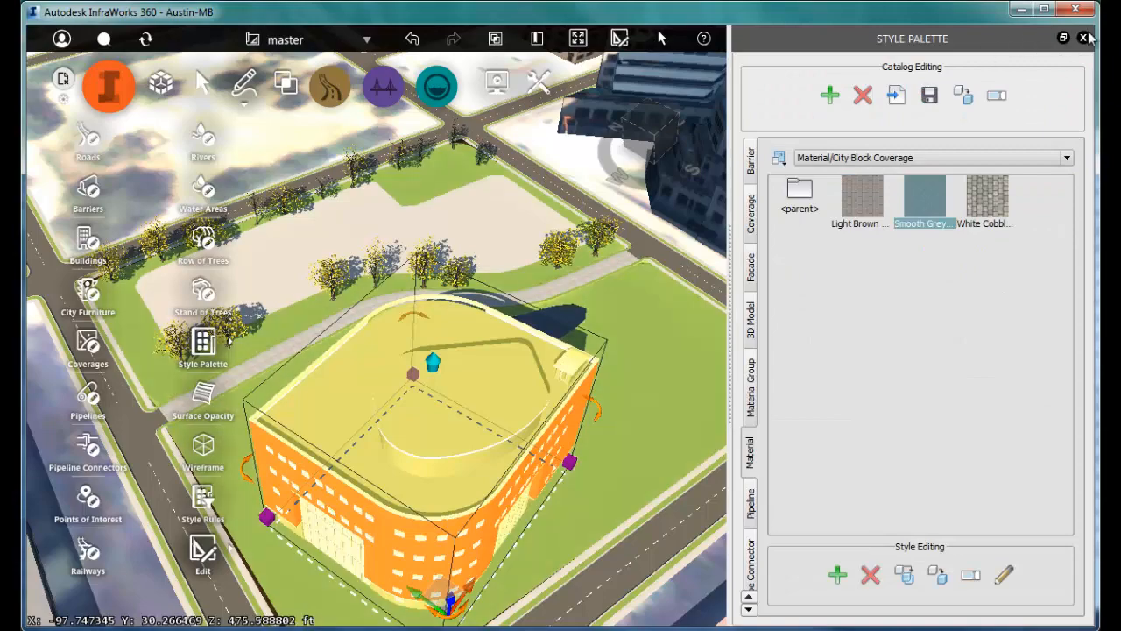
pyautogui.click(1084, 39)
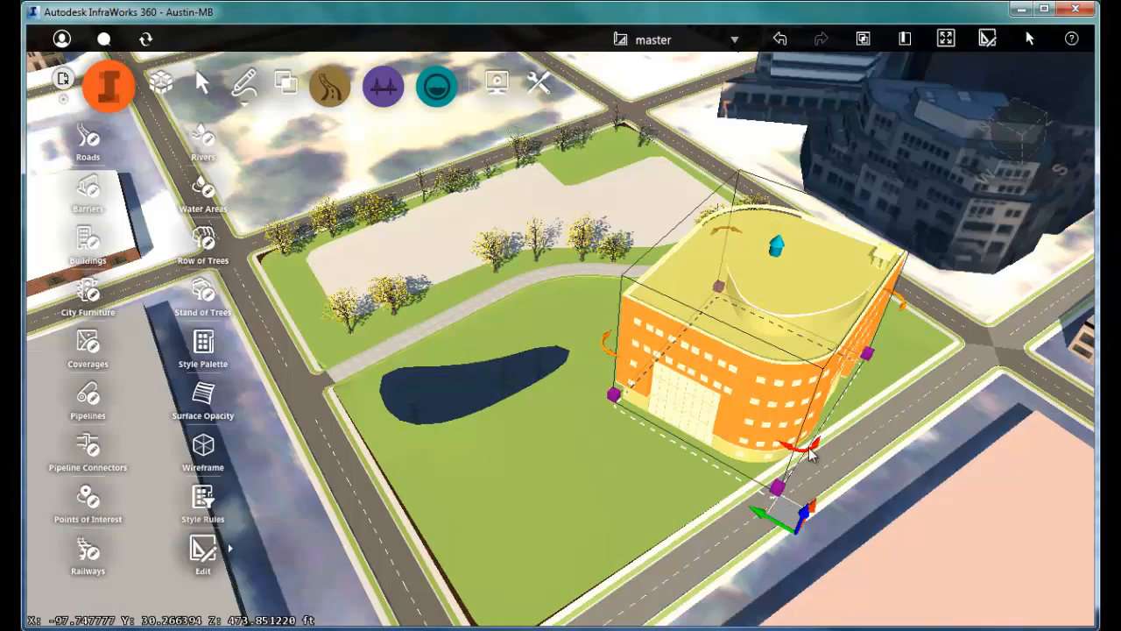
pyautogui.moveTo(810, 442); pyautogui.dragTo(785, 448)
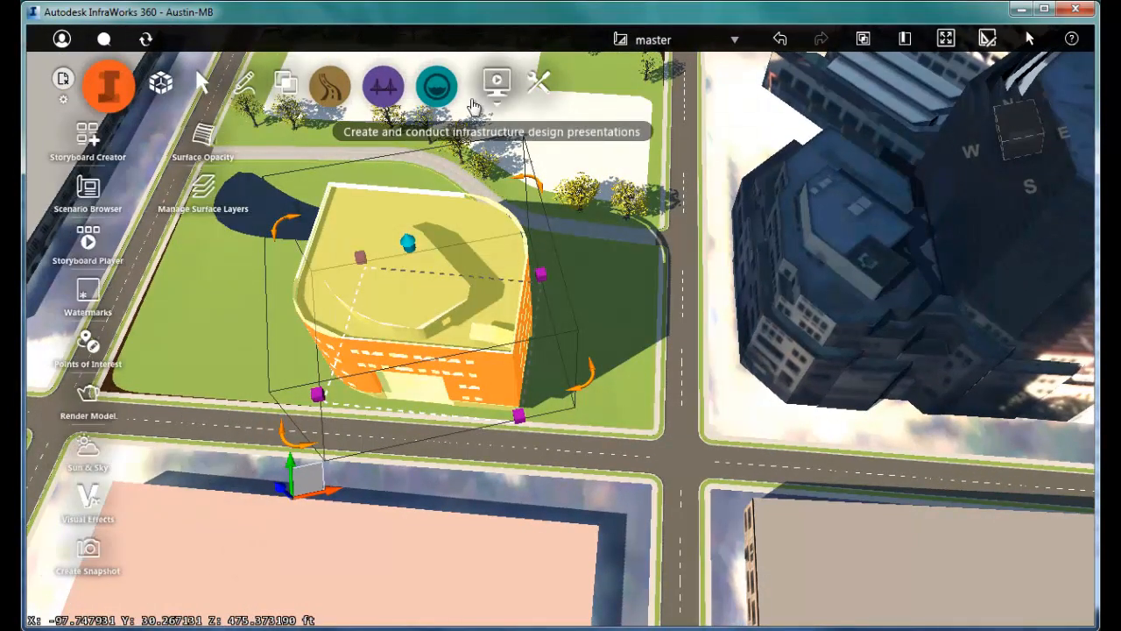
# Sweep the Sun & Sky time from early morning through 08:24 to settle at 14:55
pyautogui.click(88, 442)
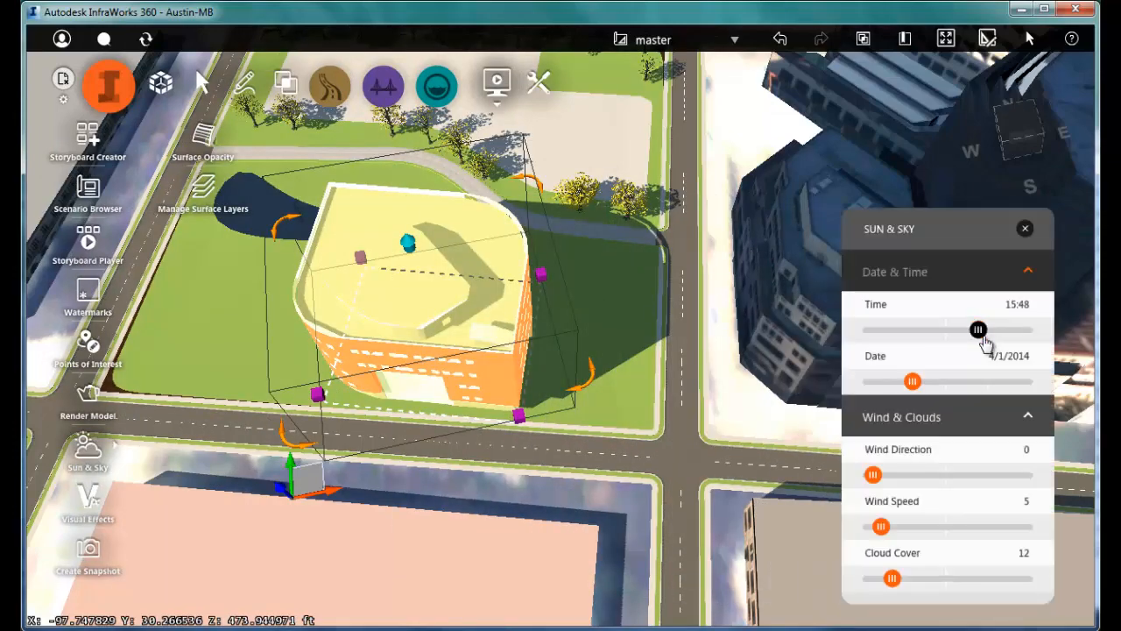
pyautogui.moveTo(979, 330); pyautogui.dragTo(918, 330)
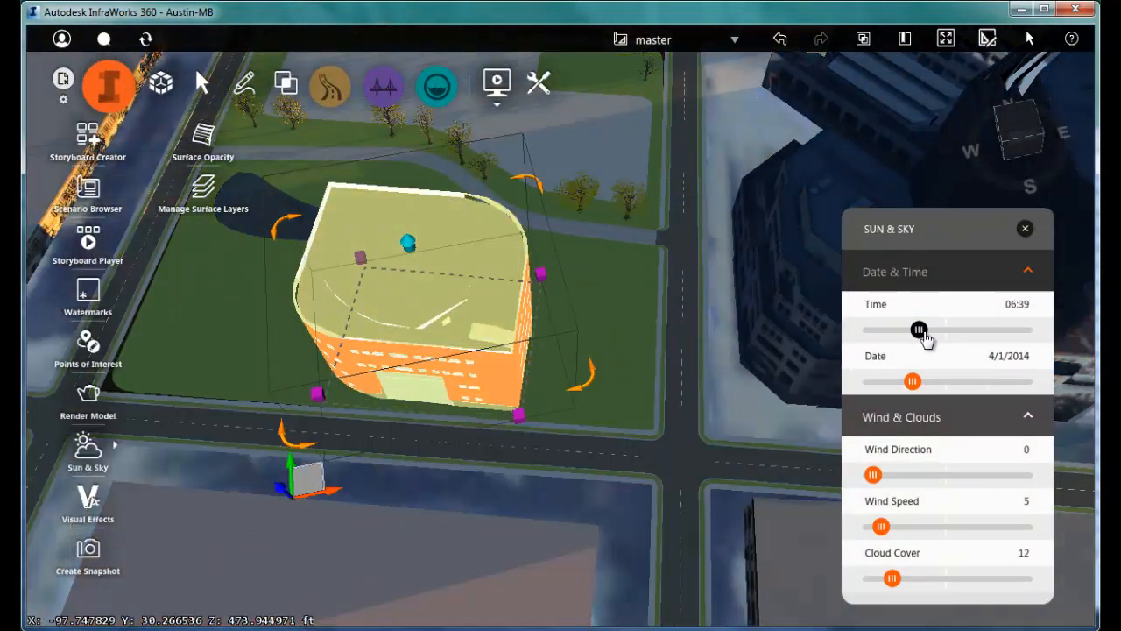
pyautogui.moveTo(918, 329); pyautogui.dragTo(928, 330)
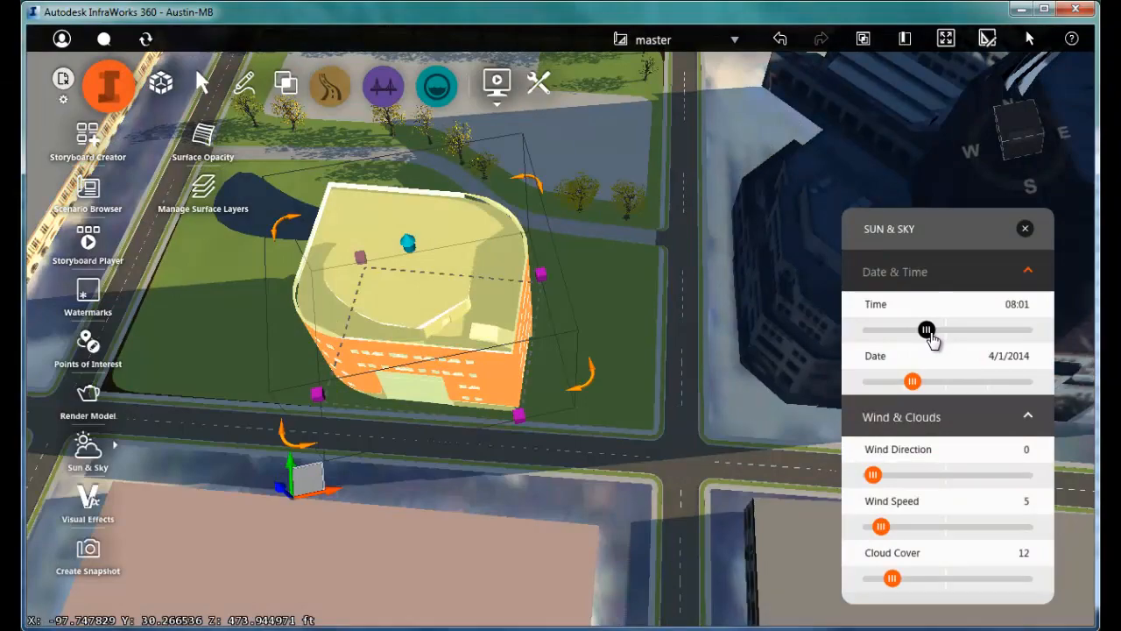
pyautogui.moveTo(927, 330); pyautogui.dragTo(933, 329)
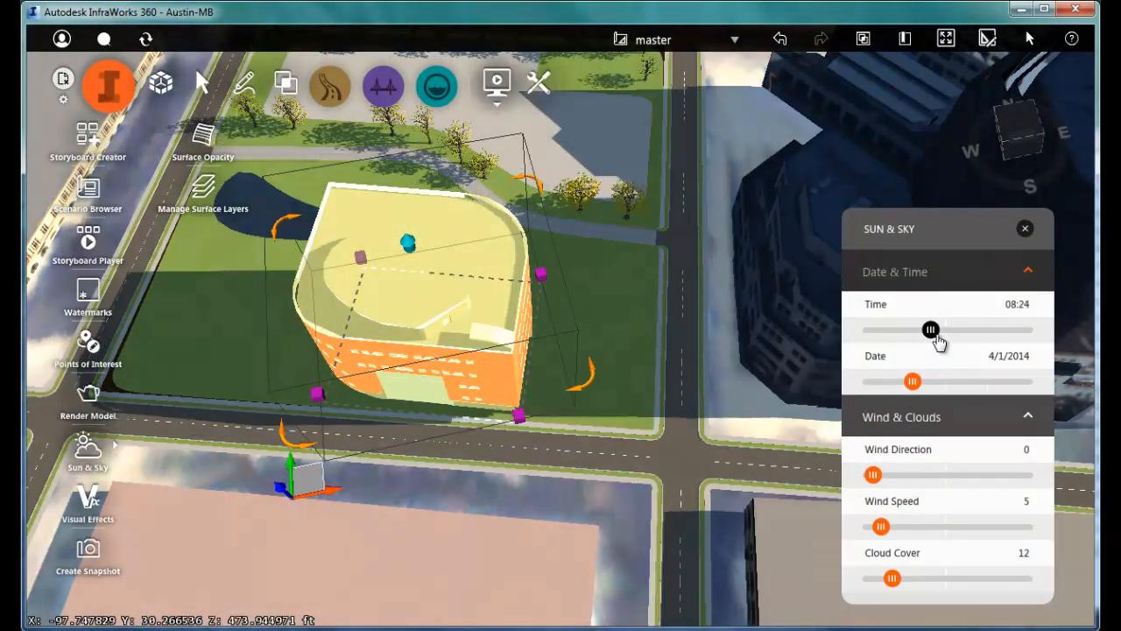
pyautogui.moveTo(932, 330); pyautogui.dragTo(981, 329)
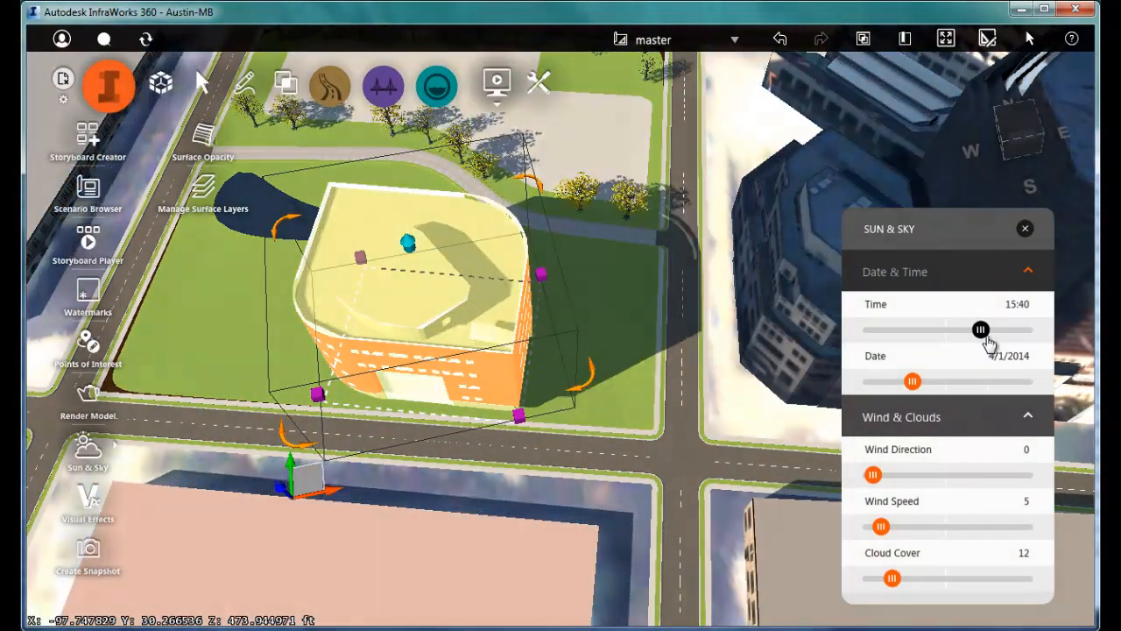
pyautogui.moveTo(981, 329); pyautogui.dragTo(1005, 330)
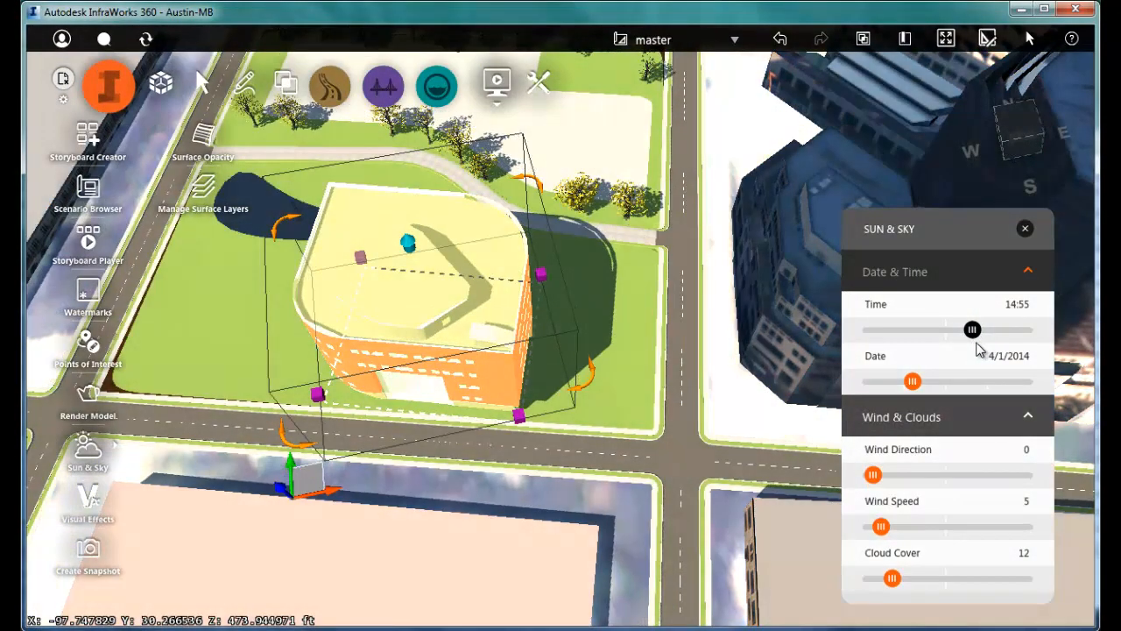
pyautogui.moveTo(1025, 228)
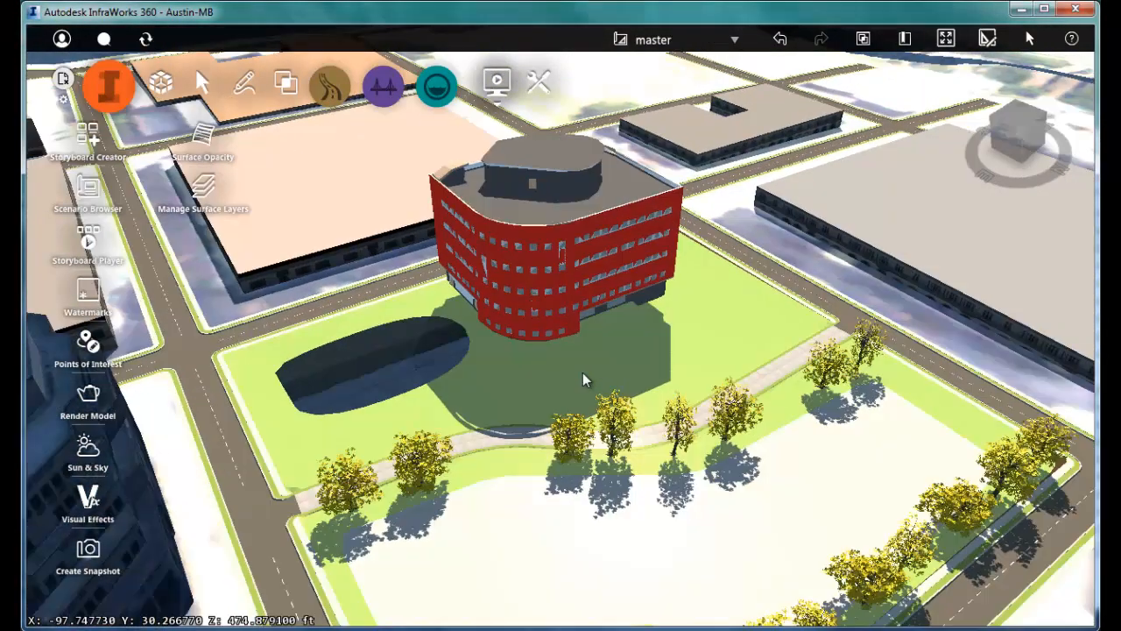
# Review the landscaping around the red office building and bring up the Storyboard editor
pyautogui.click(570, 263)
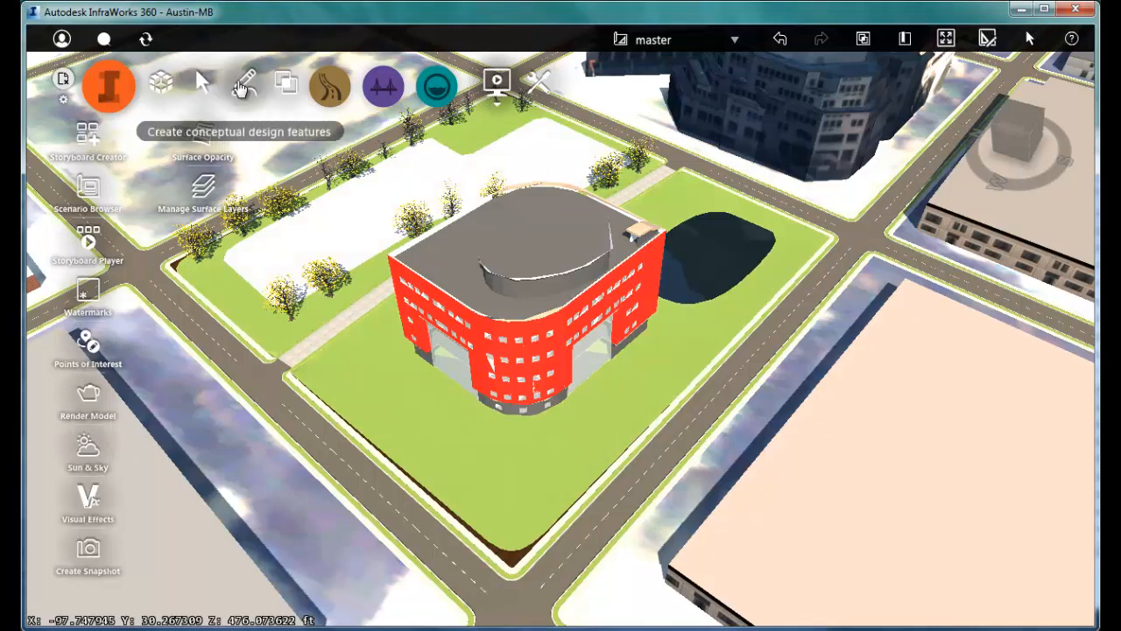
pyautogui.click(244, 86)
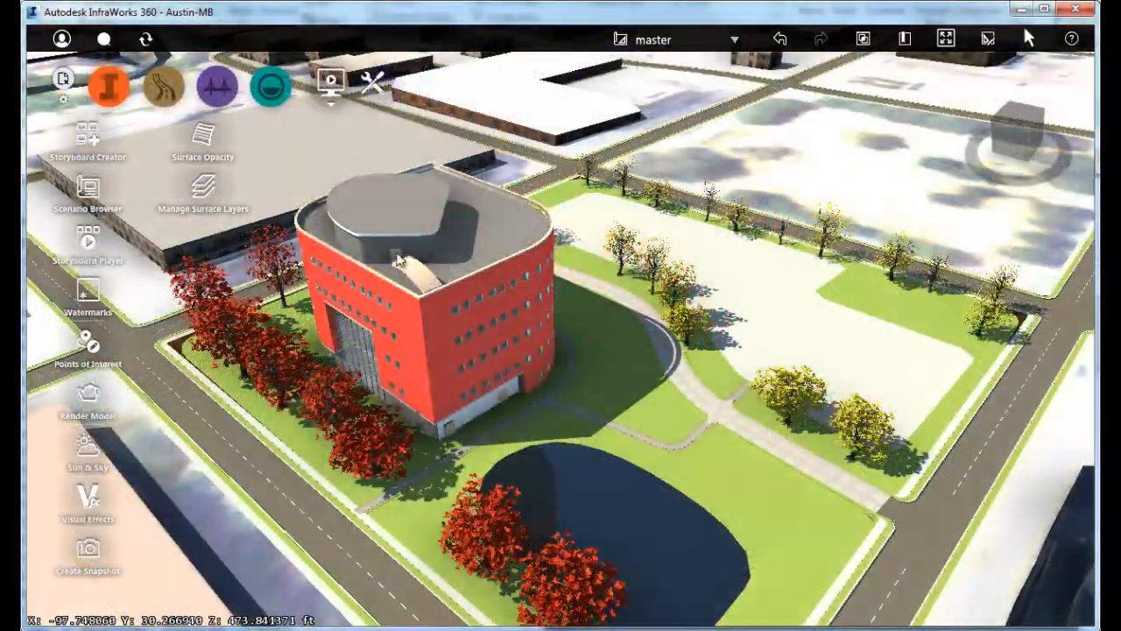
pyautogui.click(87, 137)
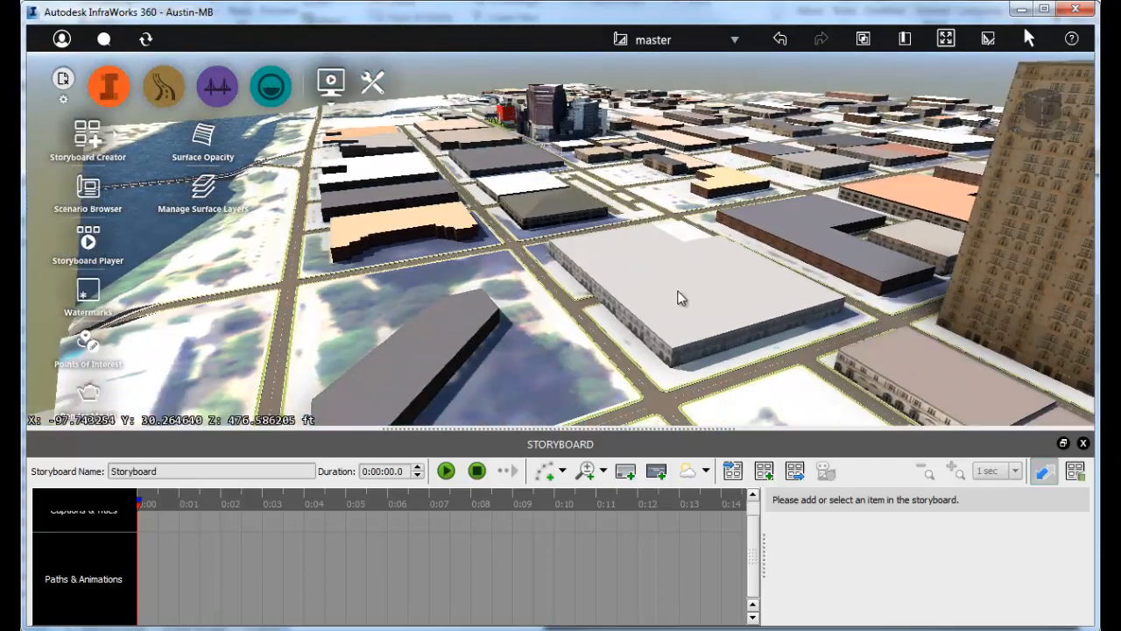
# Frame the downtown opening shot, add a camera path animation, and play back then pause the flythrough
pyautogui.moveTo(683, 298); pyautogui.dragTo(645, 287)
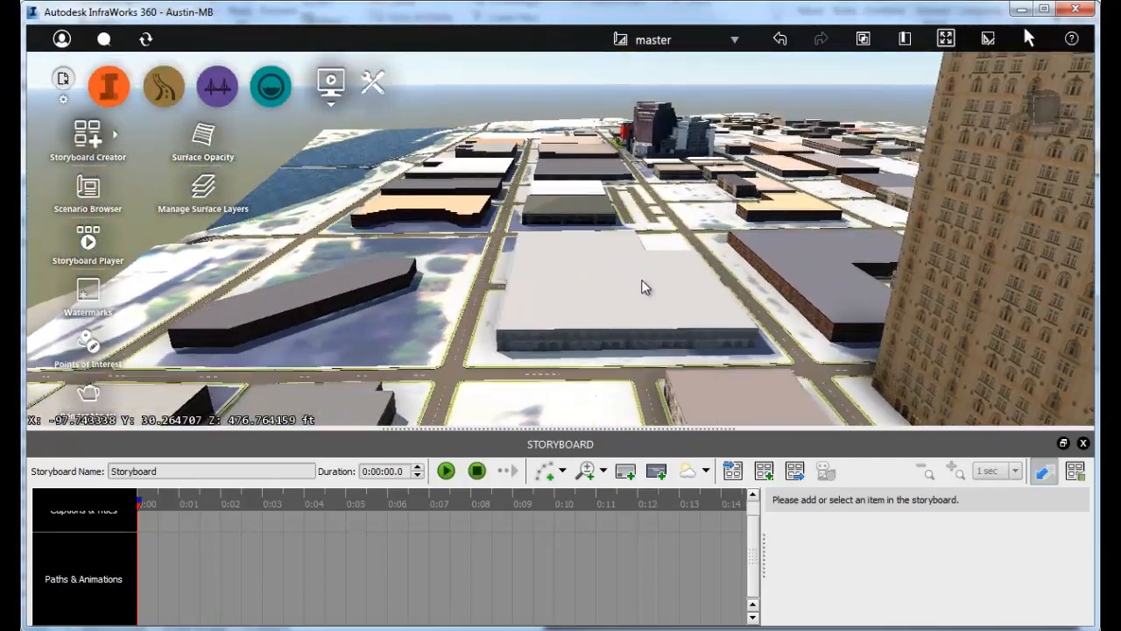
pyautogui.click(564, 469)
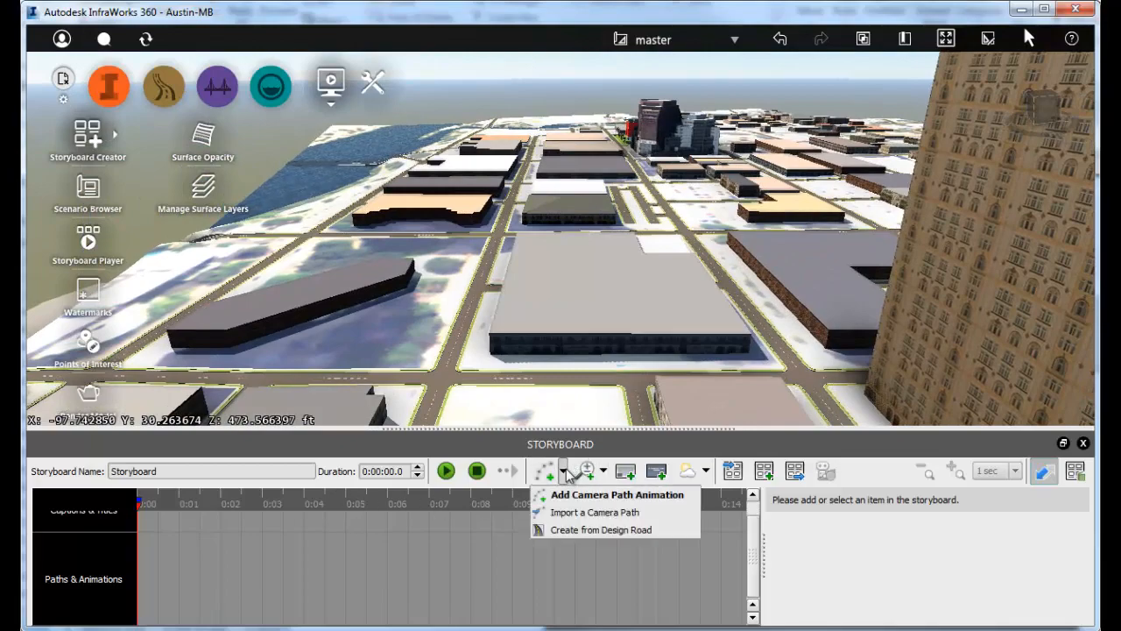
pyautogui.click(617, 494)
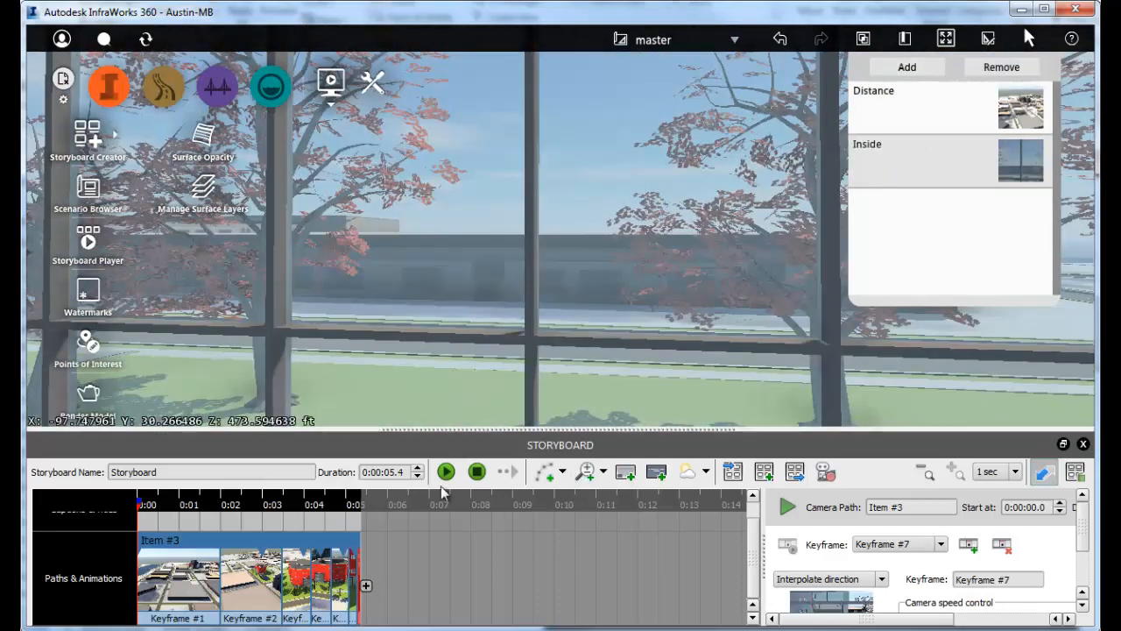
pyautogui.click(445, 471)
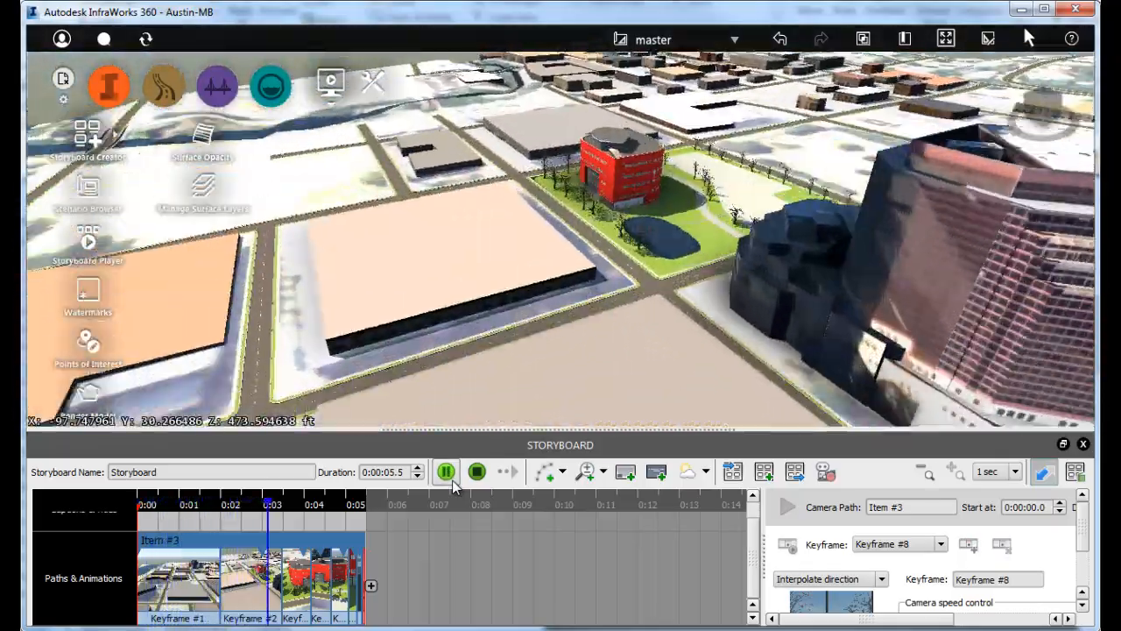
pyautogui.click(445, 472)
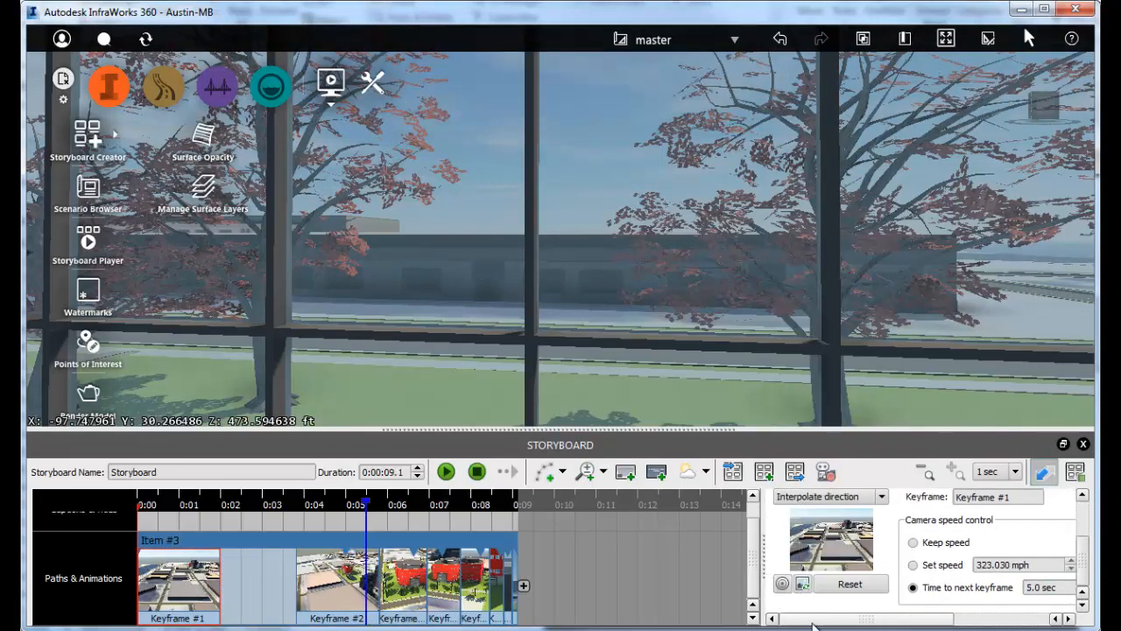
# Add the Autodesk image watermark to the view and play the storyboard flythrough with it
pyautogui.click(88, 289)
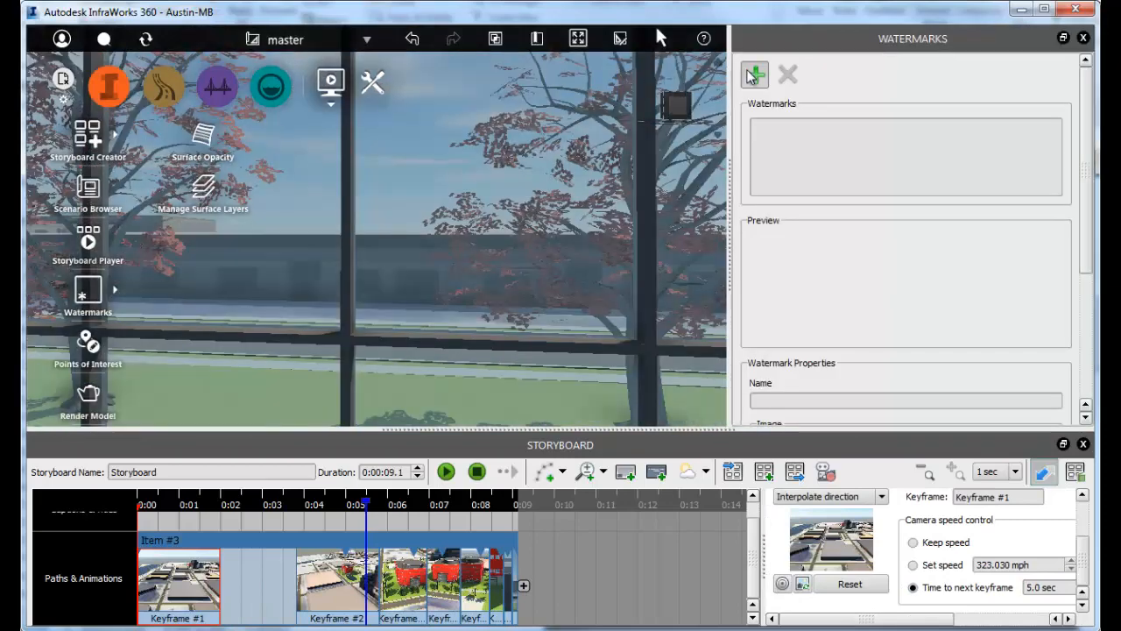
pyautogui.click(754, 74)
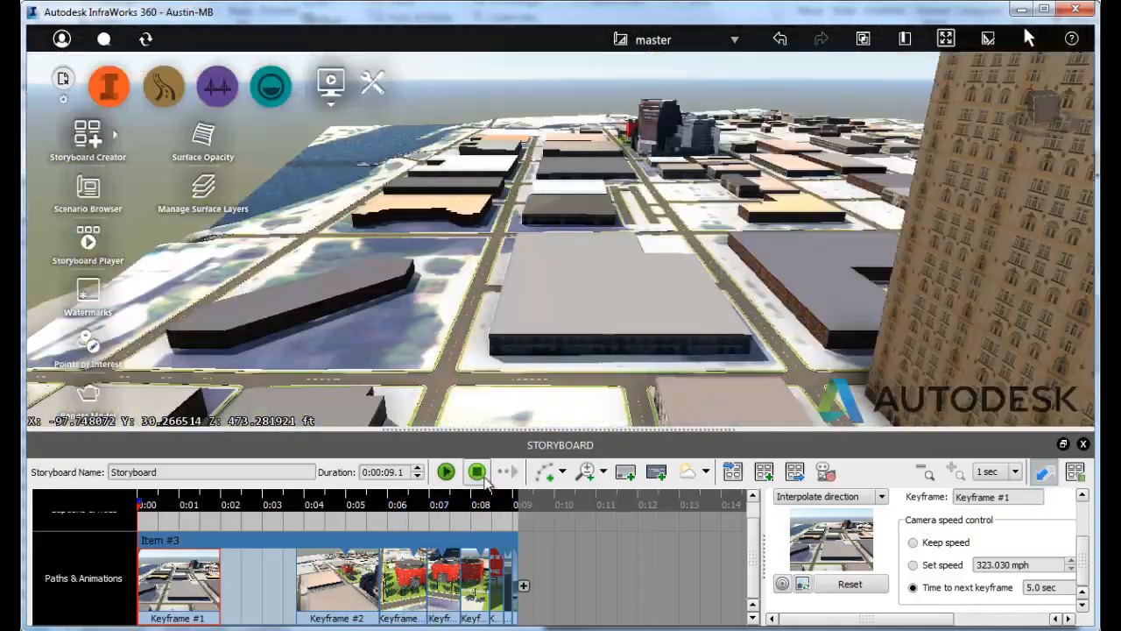
pyautogui.click(445, 473)
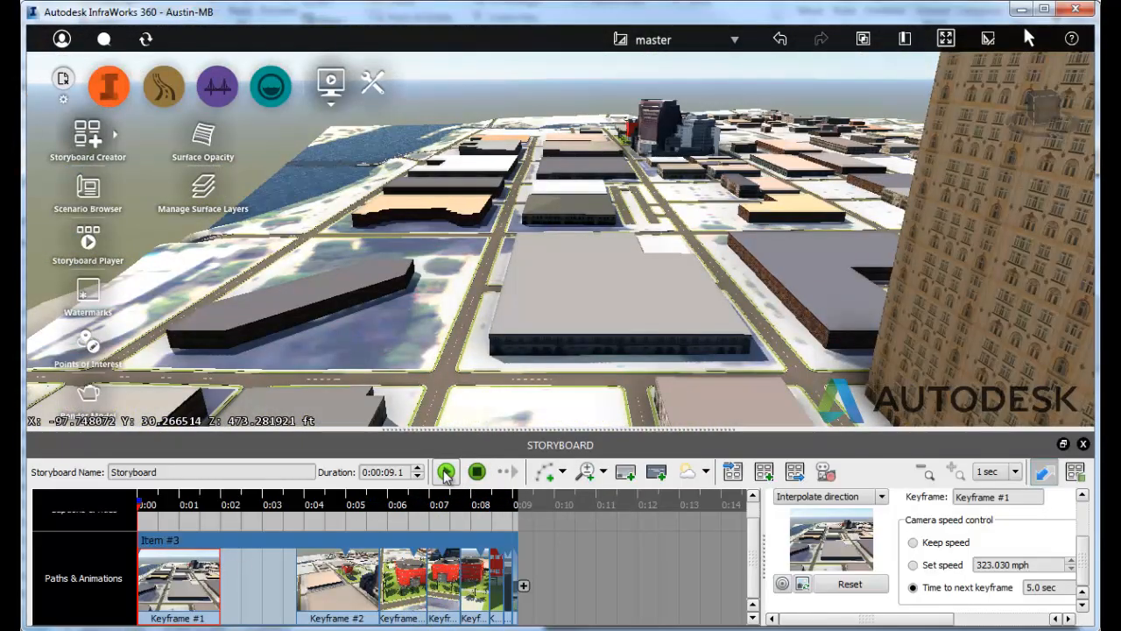
pyautogui.click(445, 472)
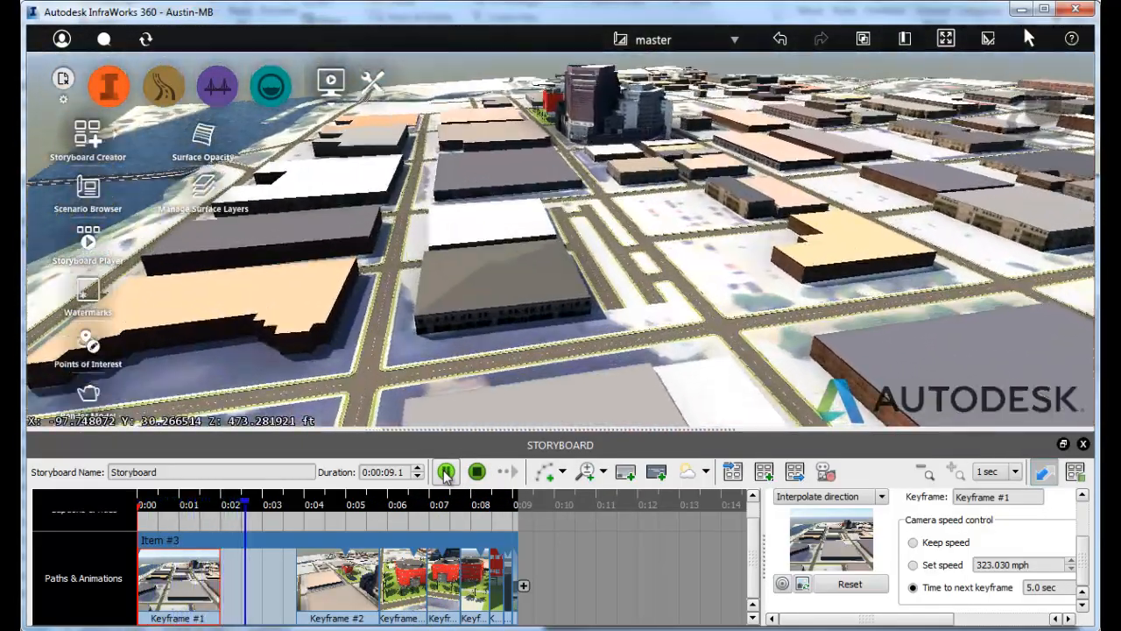